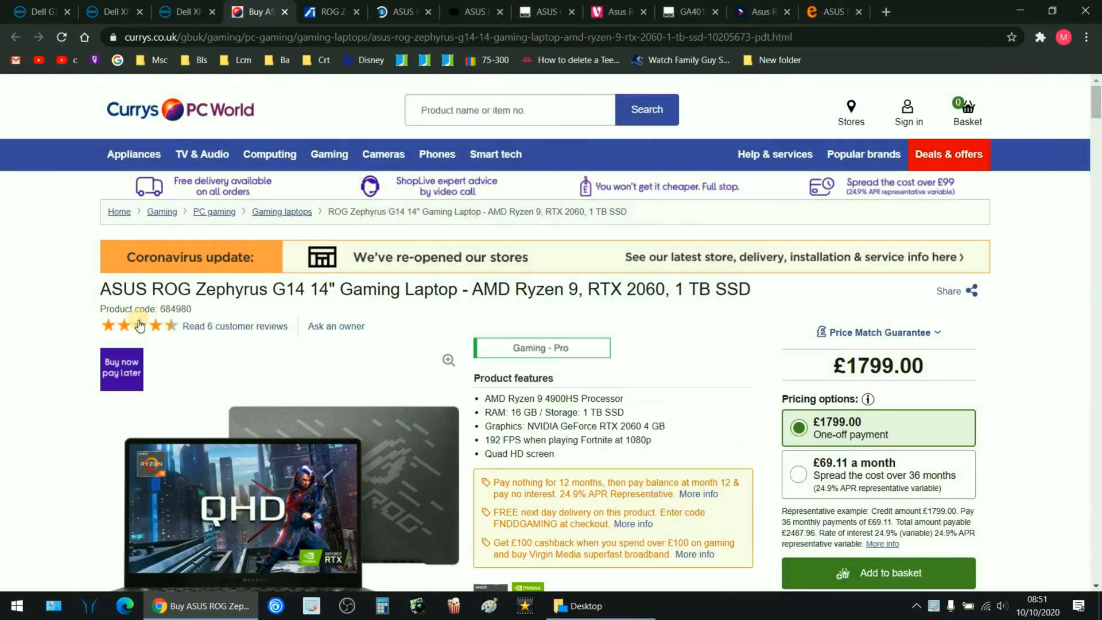
Show the ROG Zephyrus G14 Features page scrolled down to its Display section.
scroll("down", 3)
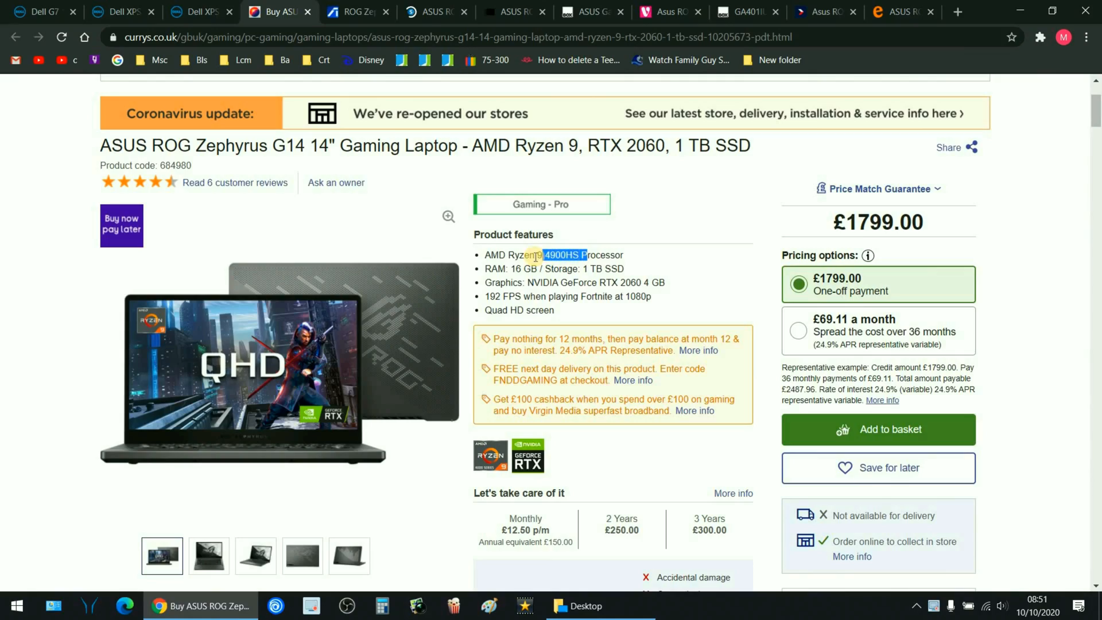
left_click(363, 11)
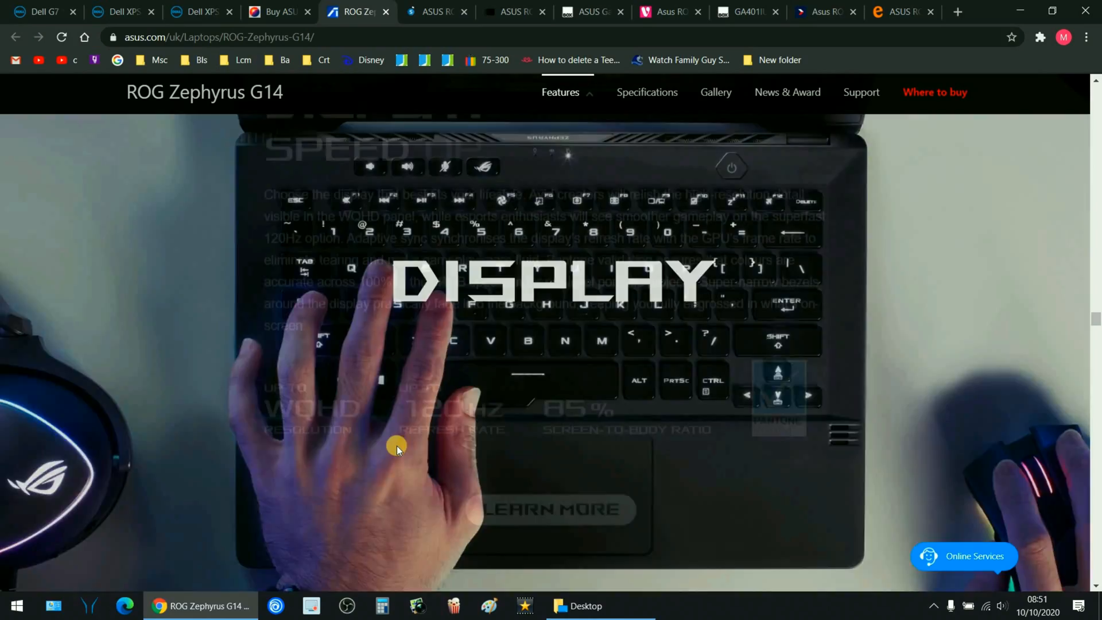
scroll("down", 3)
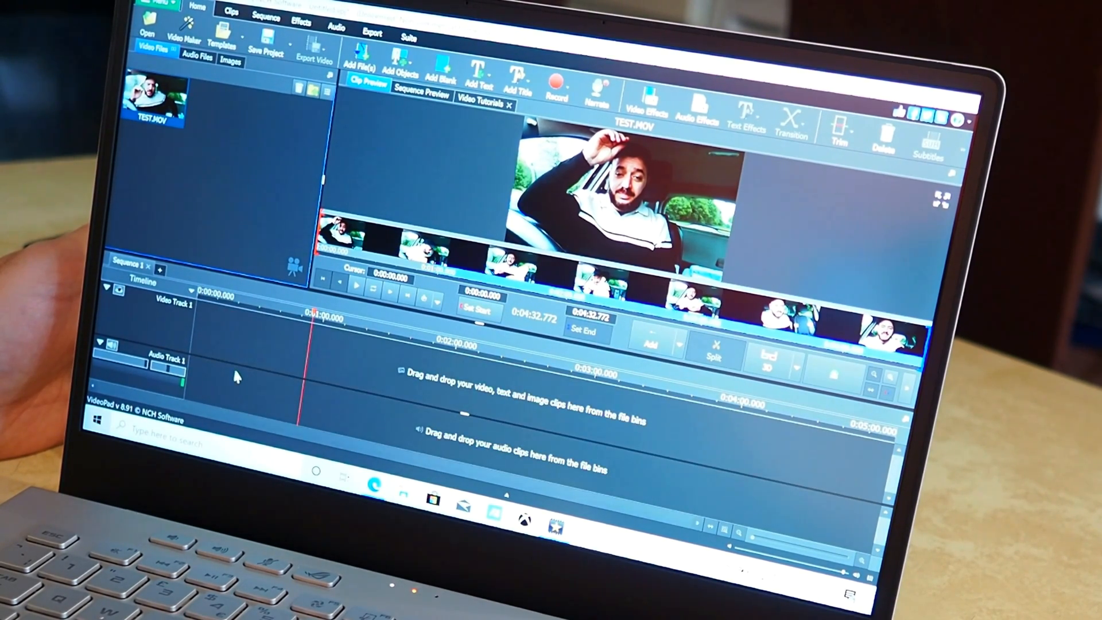
Drag TEST.MOV from the Video Files bin onto Video Track 1.
left_click_drag(151, 106, 239, 351)
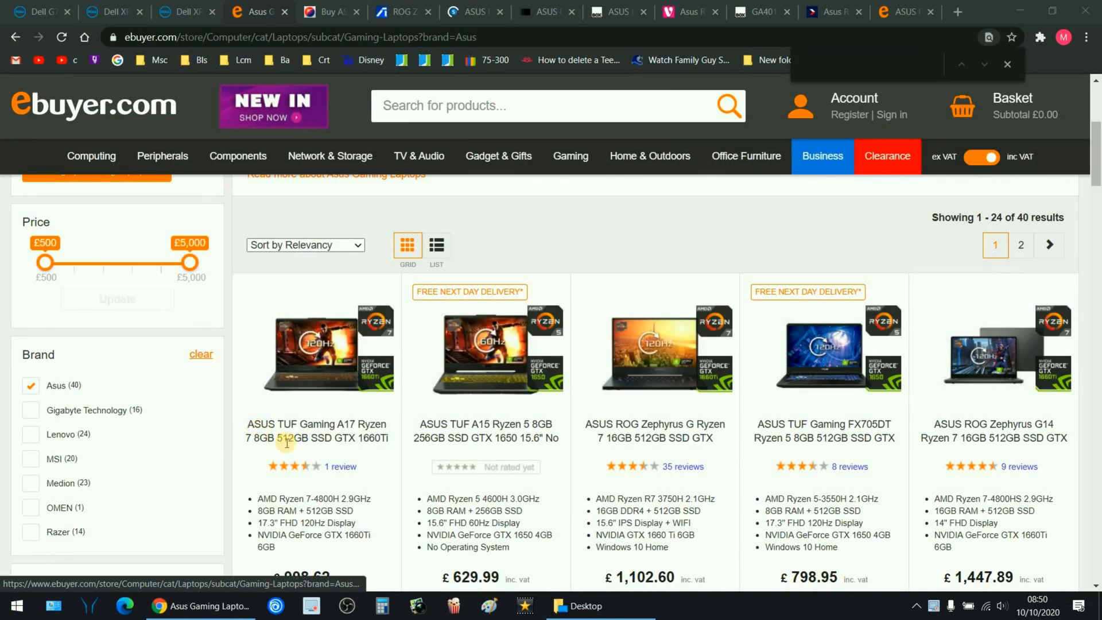
scroll("down", 3)
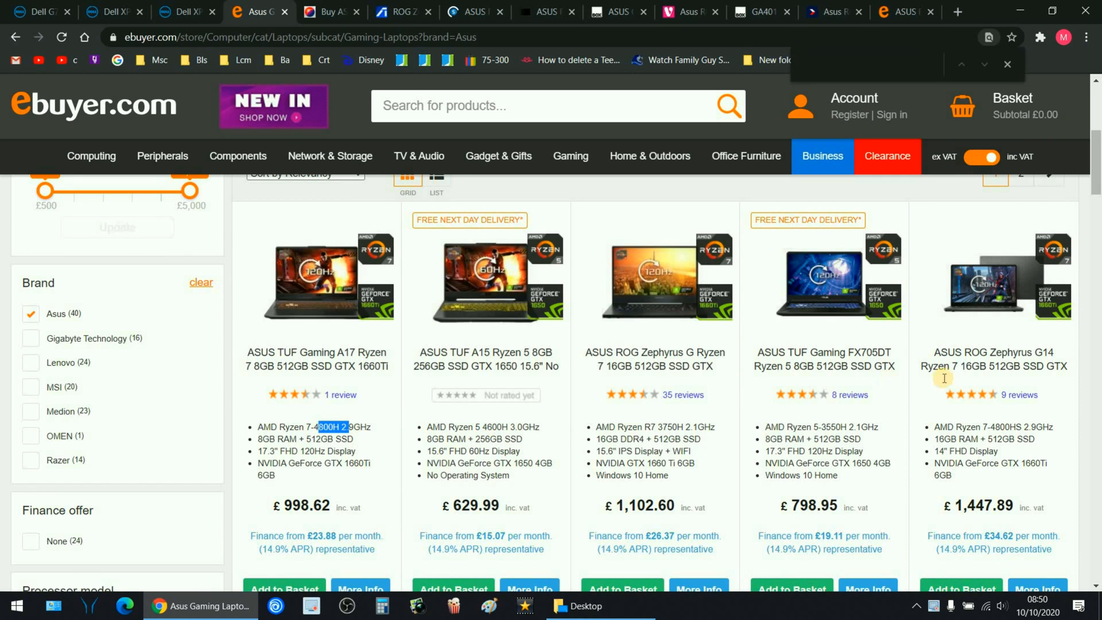
scroll("down", 3)
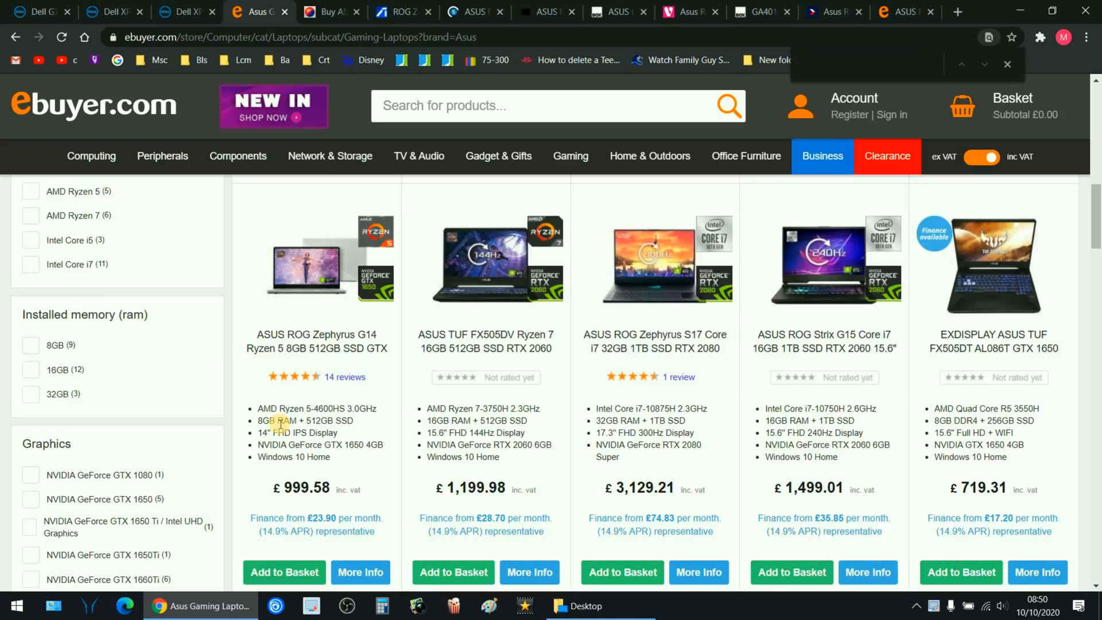
scroll("down", 3)
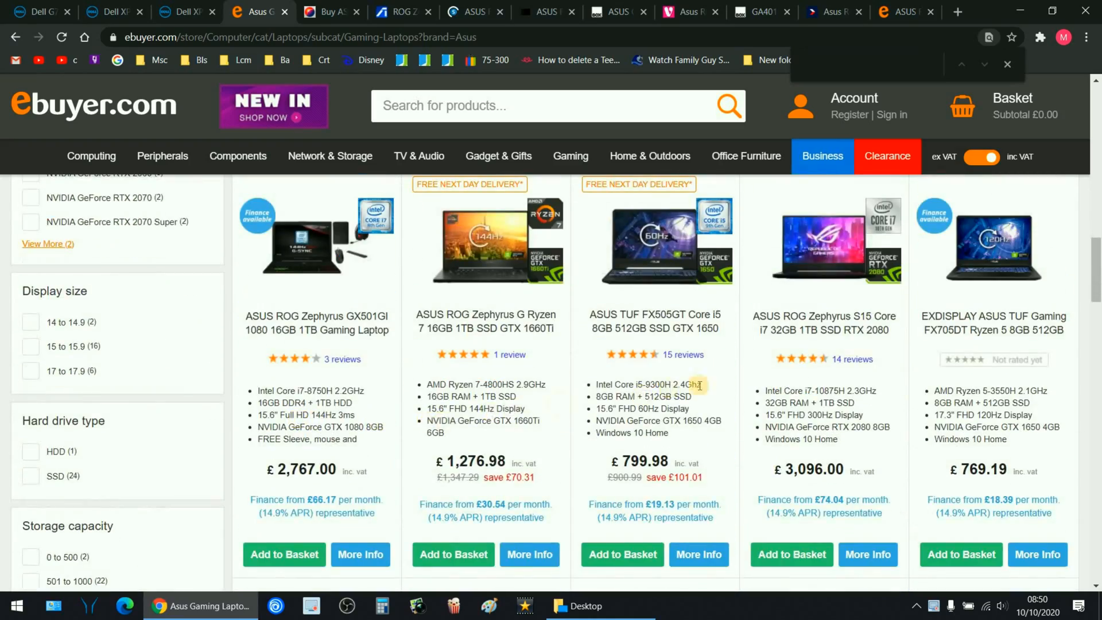